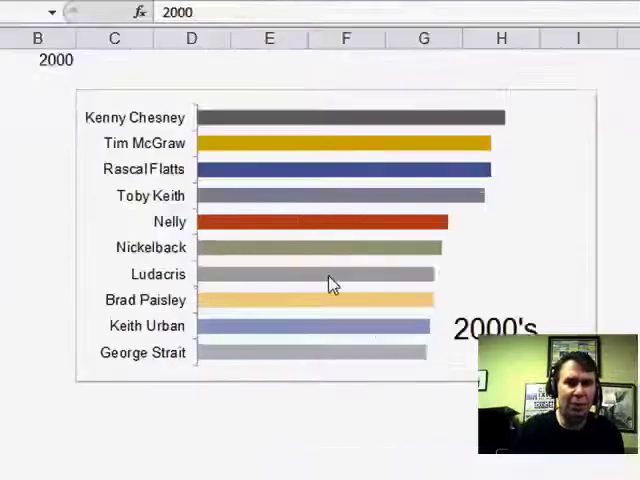
Choose 1970 from the B1 drop-down so the chart lists 1970s artists like Elvis Presley.
left_click(38, 62)
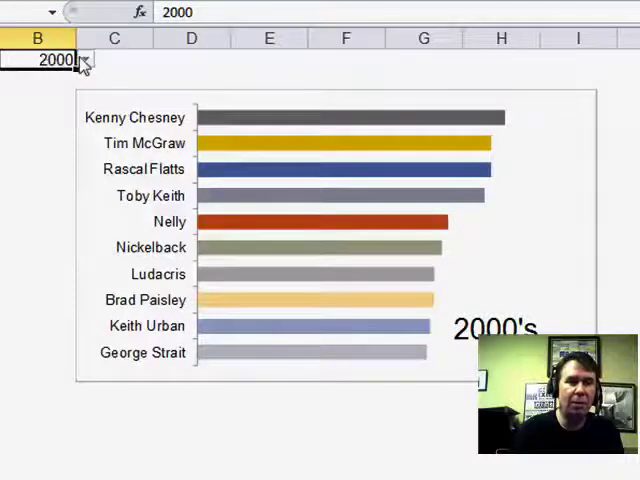
left_click(84, 60)
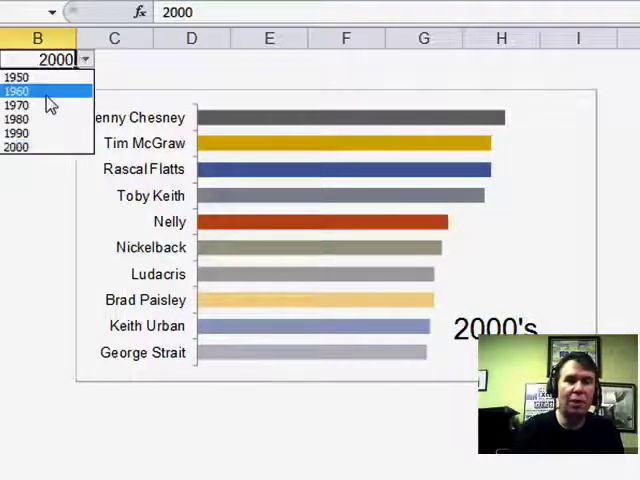
left_click(30, 92)
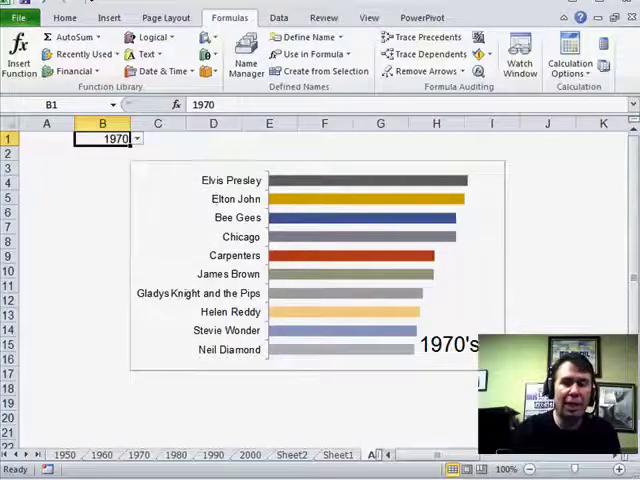
scroll("down", 3)
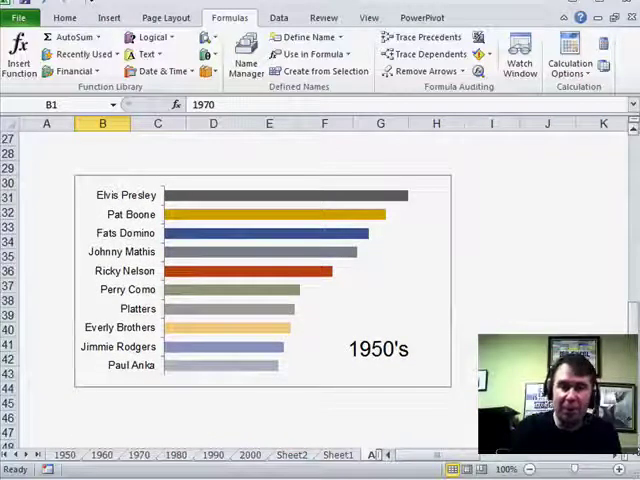
mouse_move(318, 338)
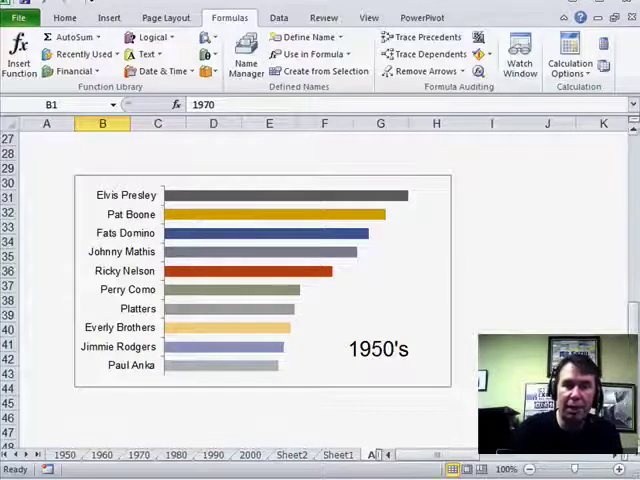
scroll("down", 3)
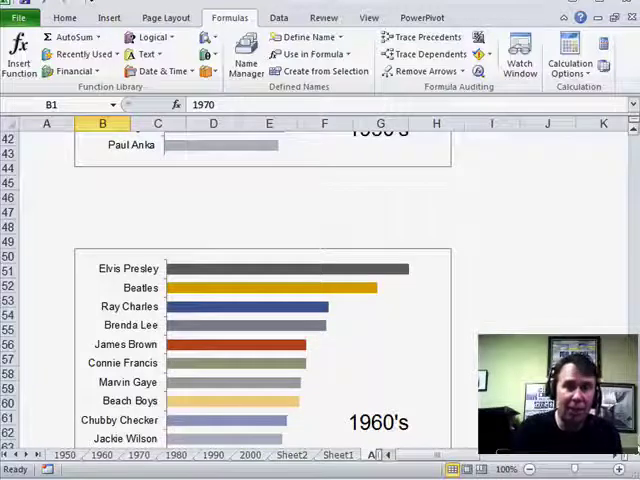
scroll("down", 3)
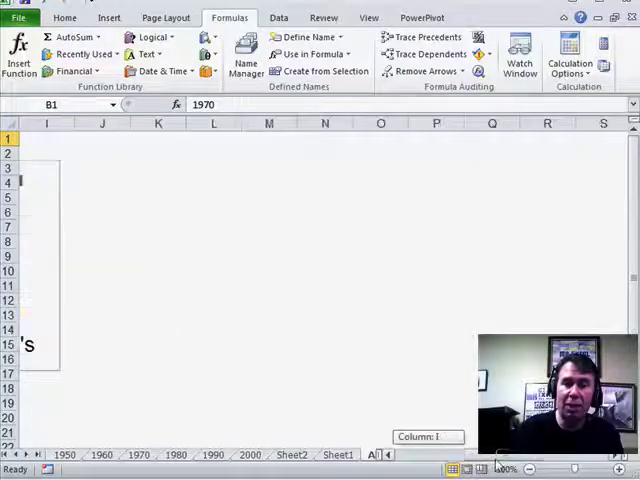
scroll("right", 3)
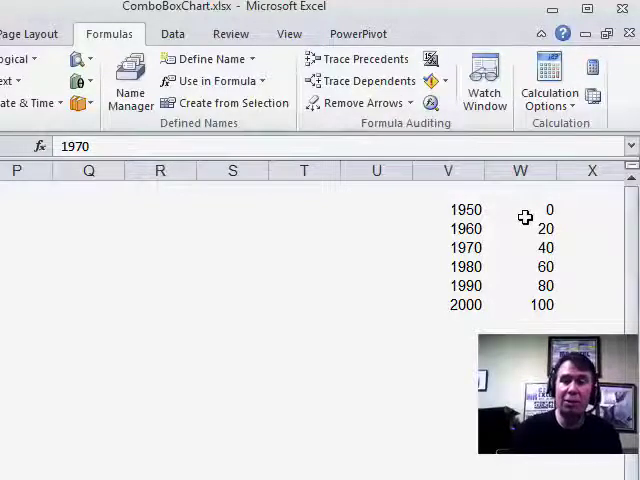
mouse_move(536, 228)
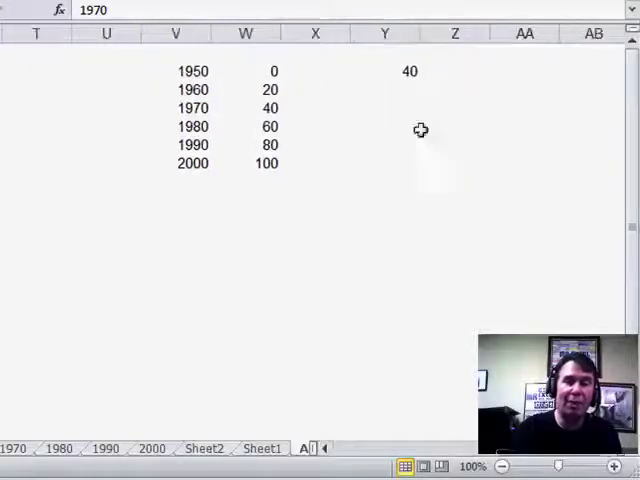
left_click(384, 72)
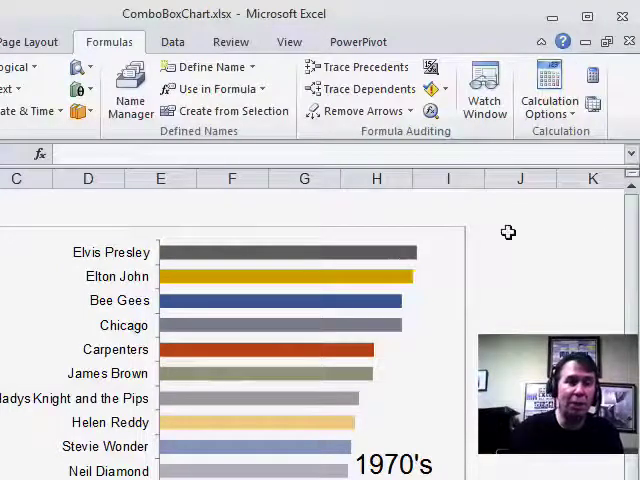
mouse_move(204, 66)
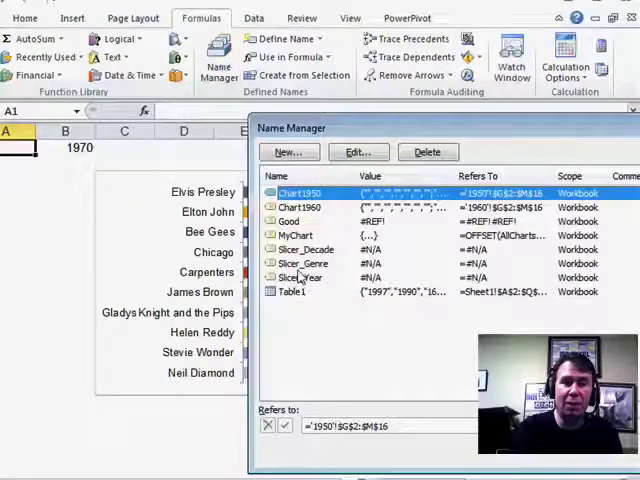
Select the MyChart defined name to show its OFFSET formula referencing the AllCharts sheet.
left_click(296, 236)
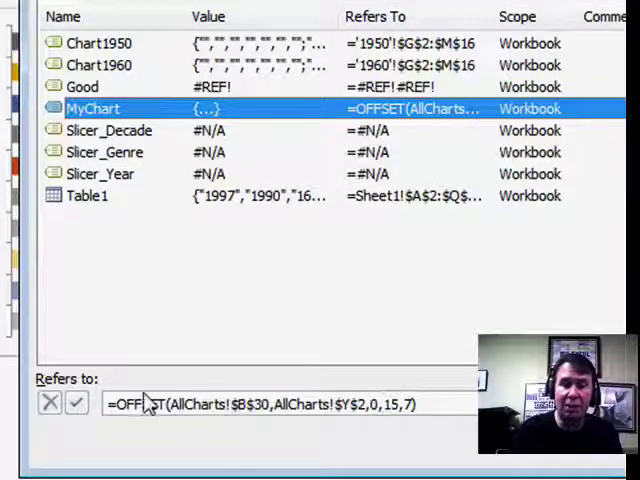
mouse_move(172, 404)
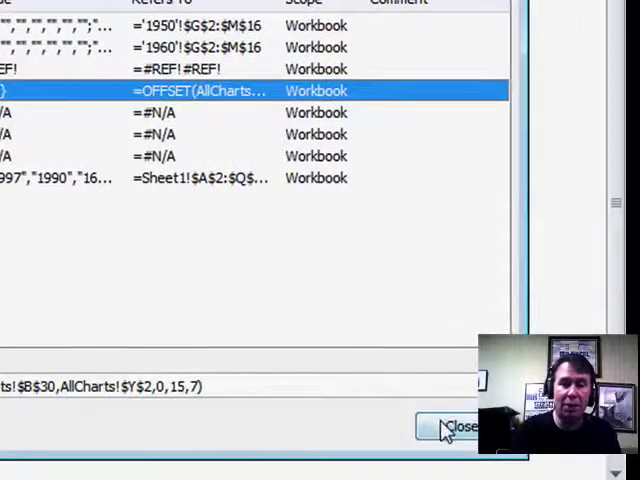
Close the defined names list and give the pasted chart picture the formula =MyChart.
left_click(456, 428)
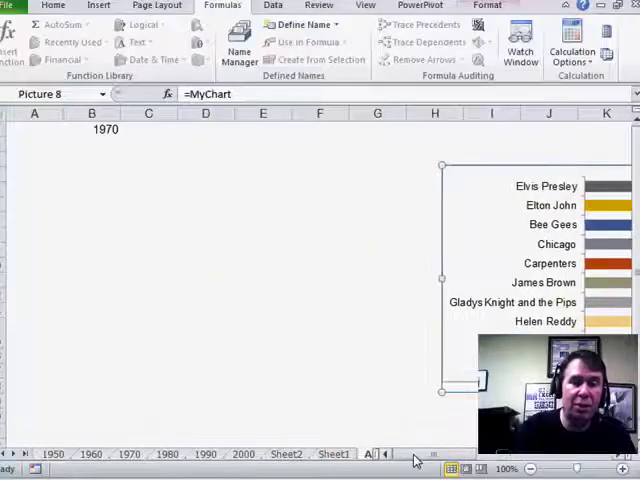
left_click(320, 340)
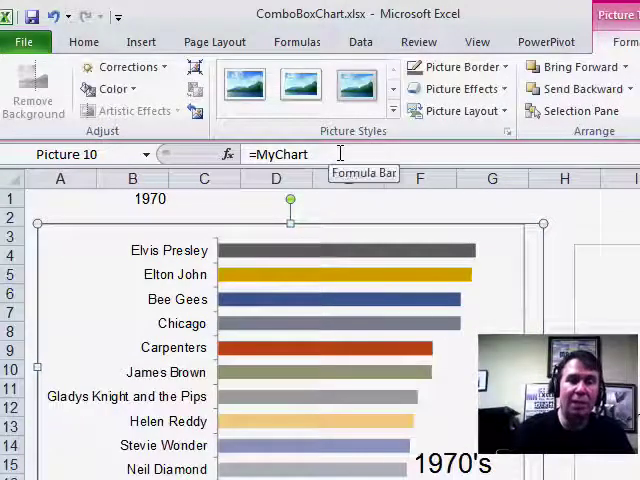
Choose 1980 from the B1 drop-down so the linked picture shows Prince and Billy Joel.
left_click(132, 198)
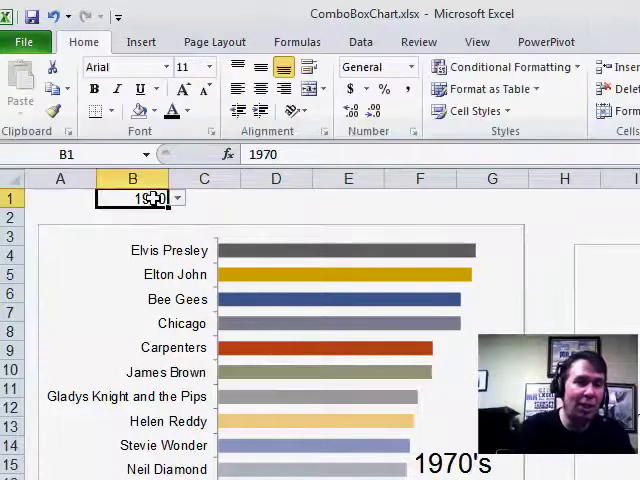
left_click(176, 198)
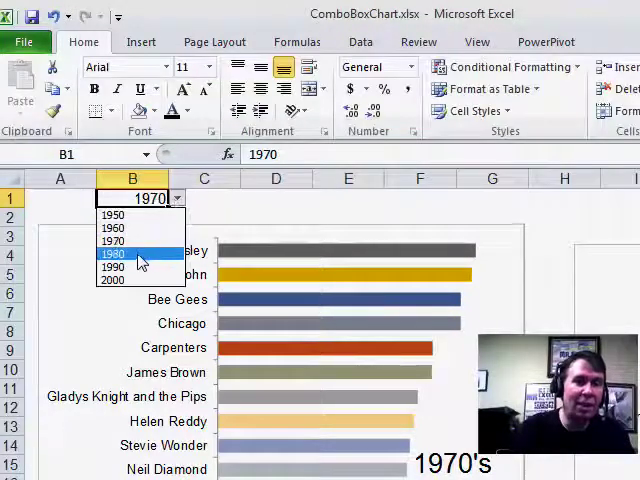
left_click(112, 252)
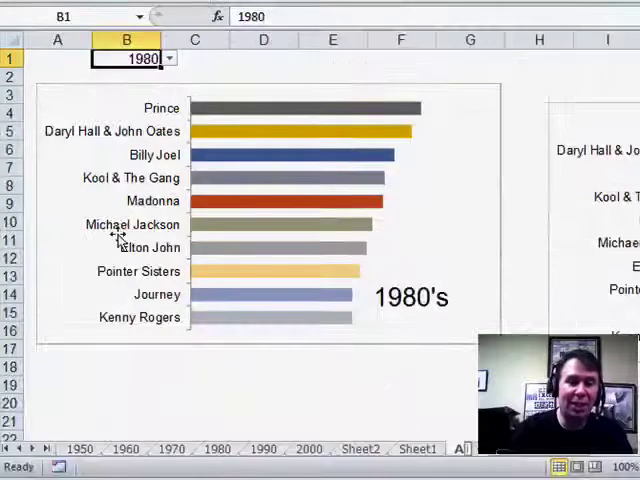
On Sheet2, filter the pivot report's Decade to 1950 and review the 1950s artists chart.
left_click(358, 448)
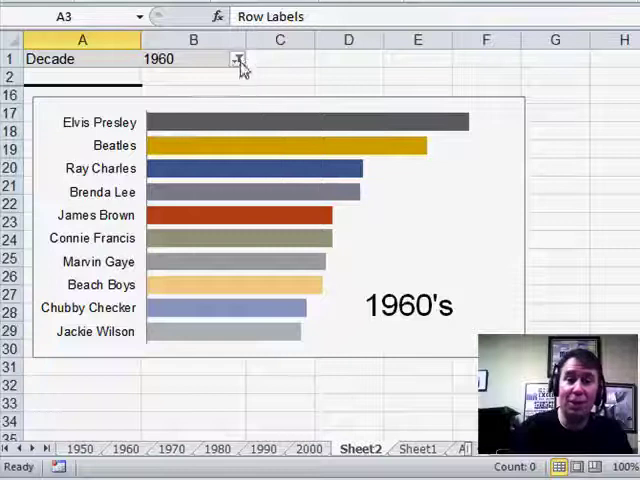
left_click(232, 60)
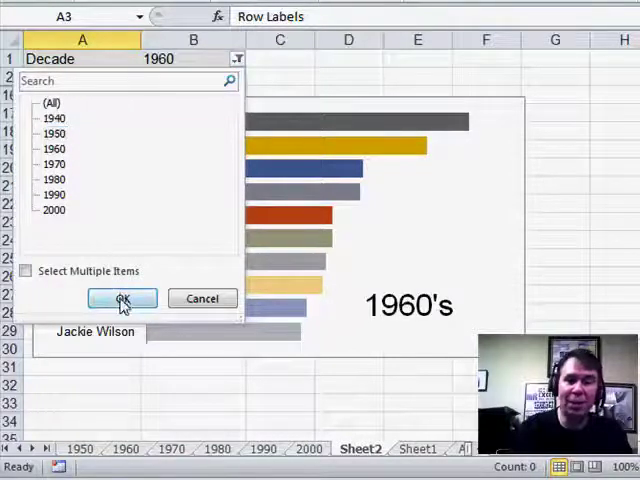
left_click(120, 298)
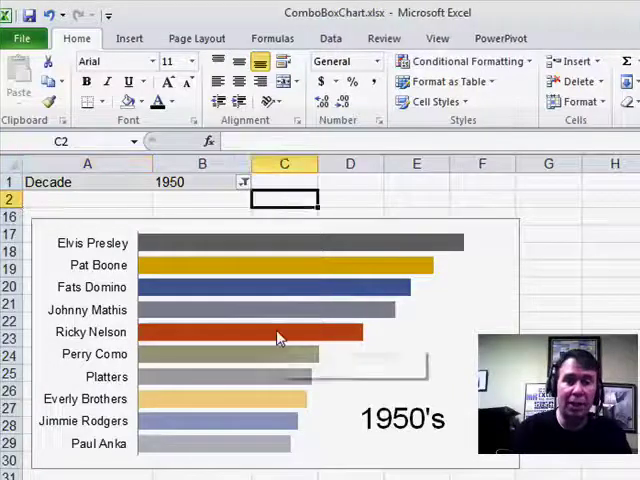
mouse_move(280, 336)
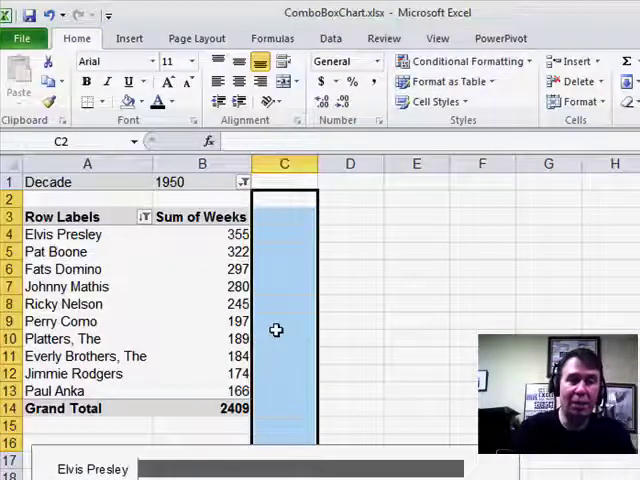
scroll("down", 3)
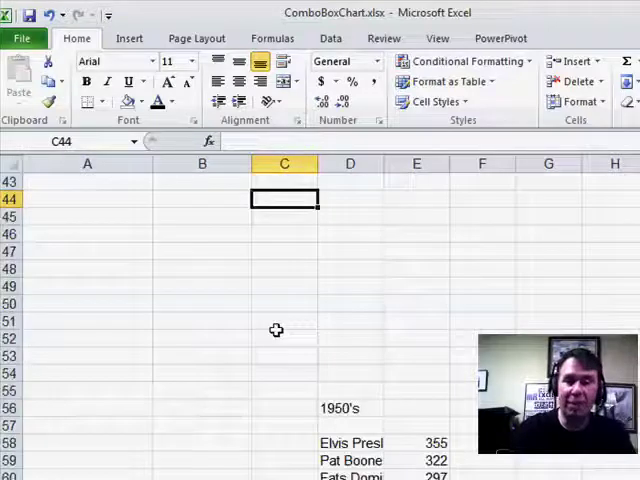
mouse_move(356, 444)
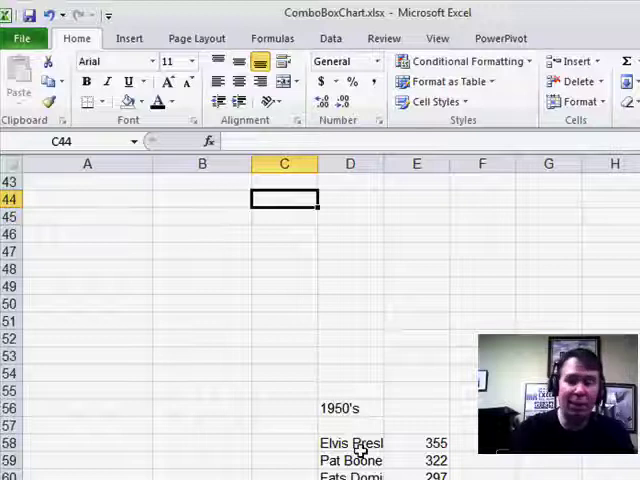
scroll("up", 3)
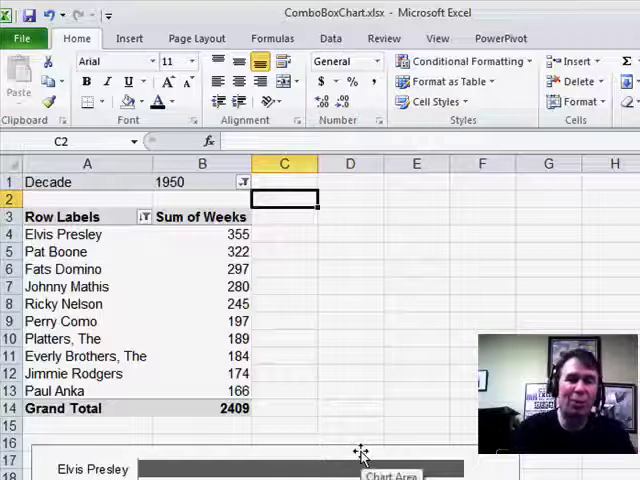
scroll("down", 3)
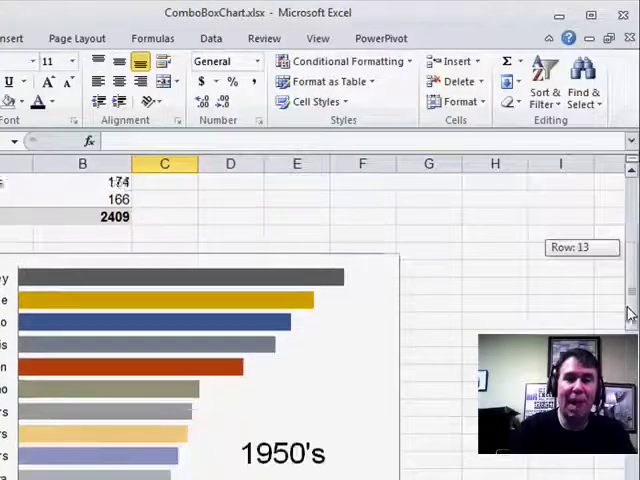
scroll("down", 3)
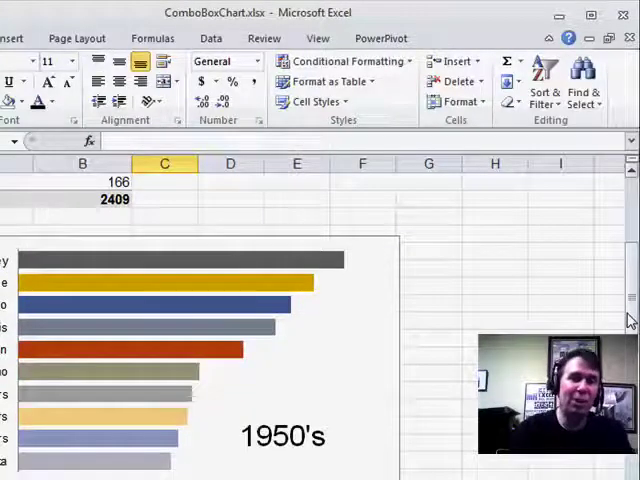